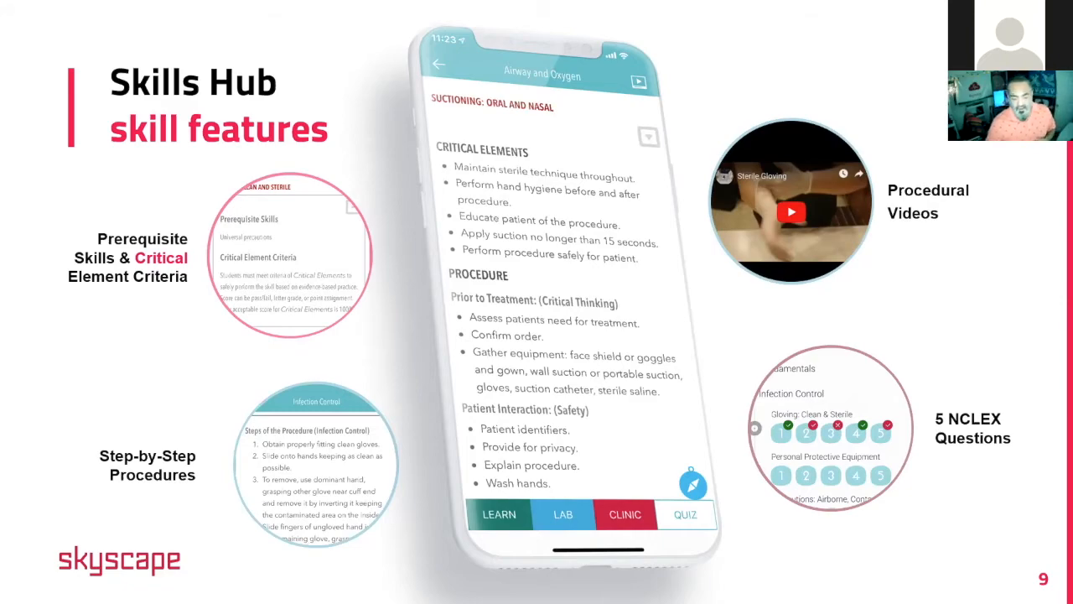
Move to the mirrored iPhone showing the NUR 201 Fall skill categories.
key(Right)
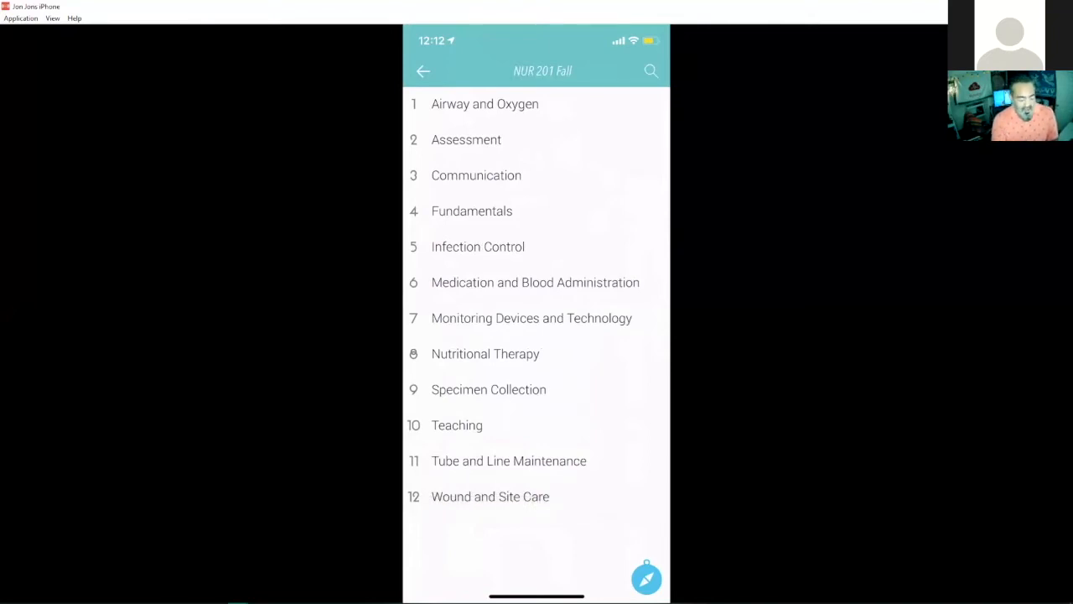
Peek at Nutritional Therapy, then search 'Ai' and choose Airway Insertion: Oropharyngeal.
click(484, 353)
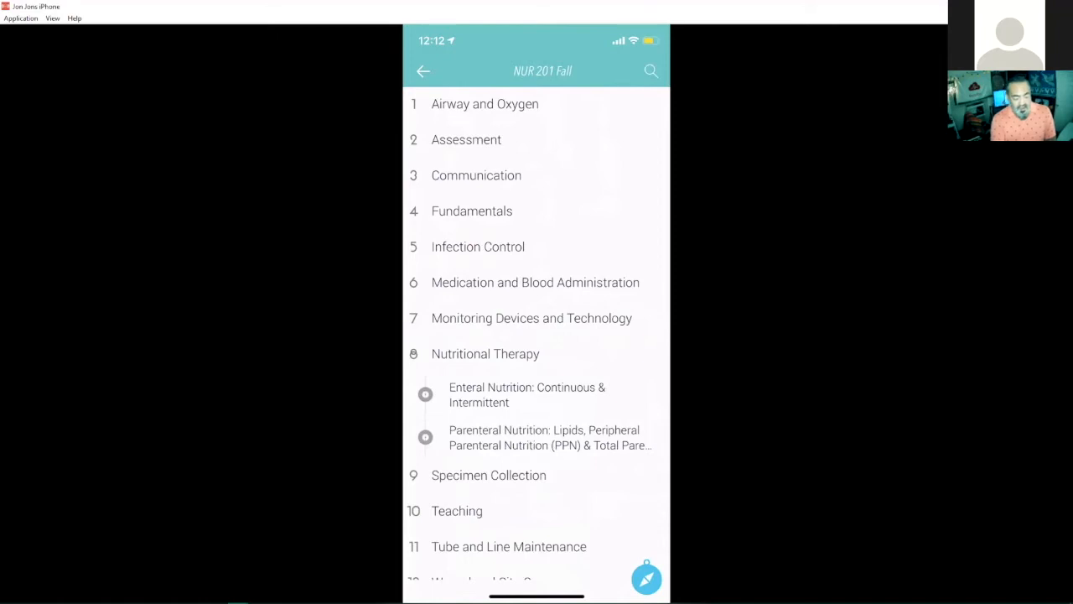
click(485, 353)
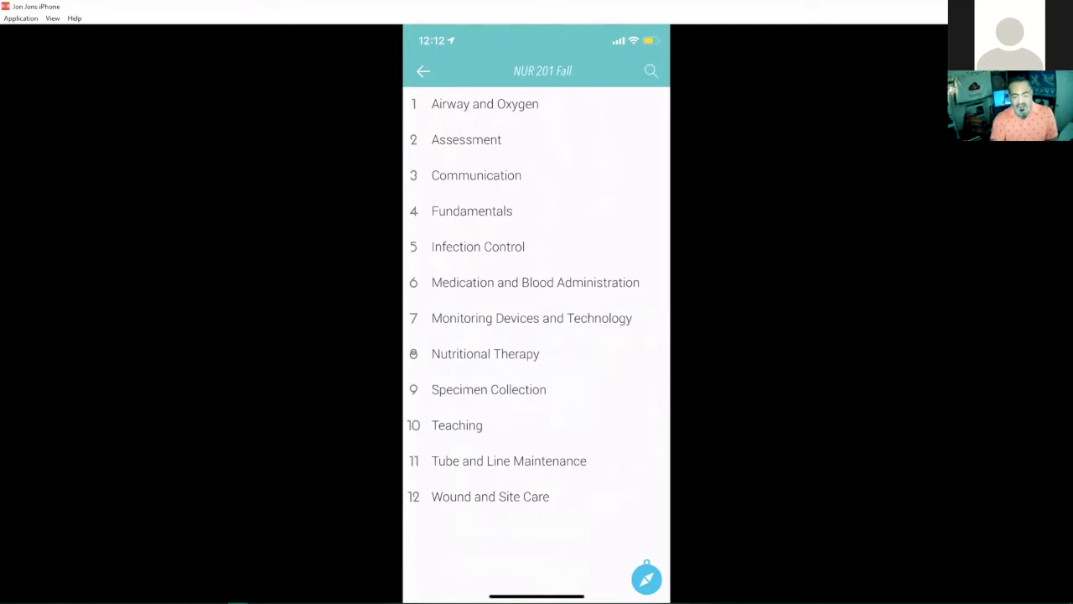
click(651, 71)
text(Ai)
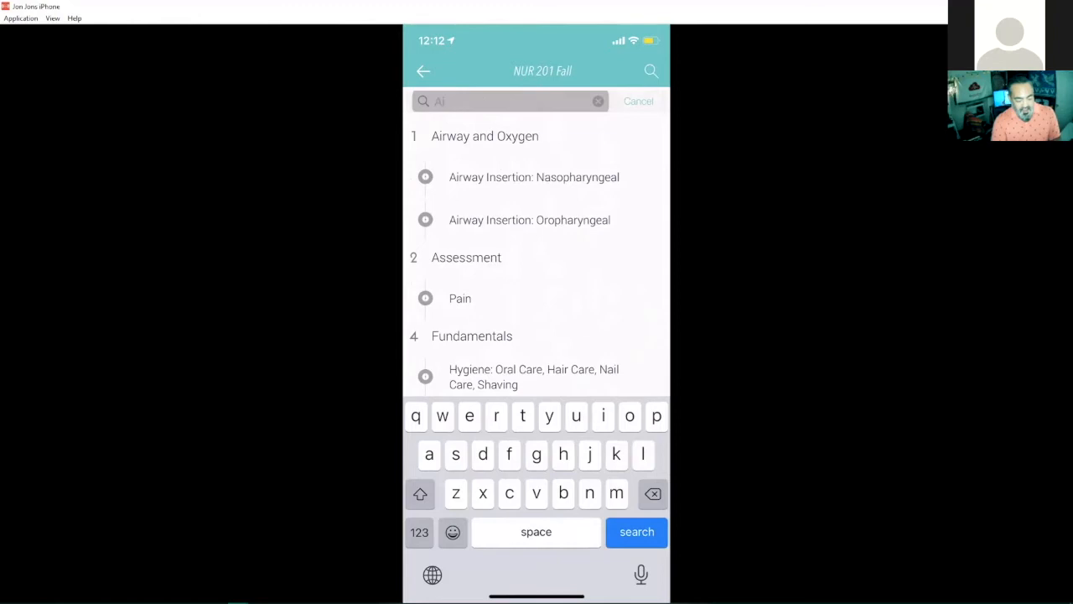
click(529, 219)
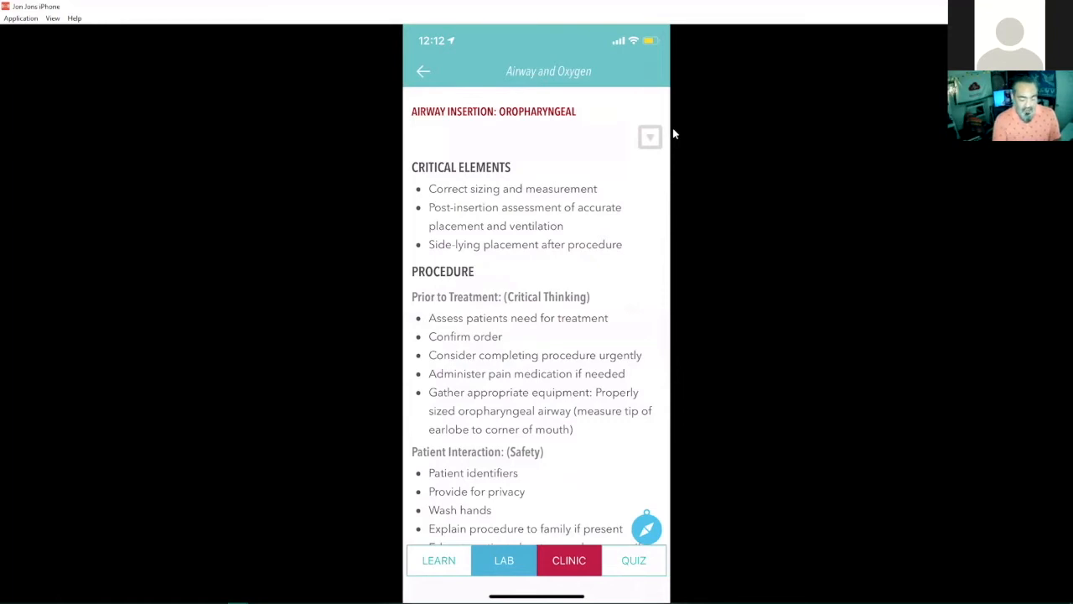
Expand the prerequisite skills and criteria, then read the procedure down to Documentation and Resources.
click(649, 136)
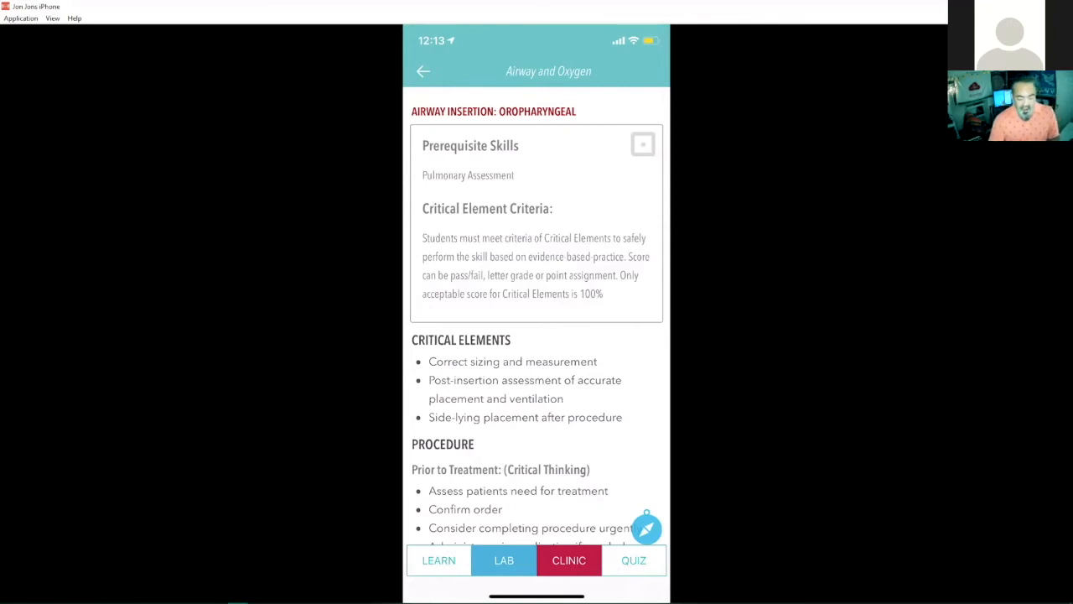
scroll(down, 3)
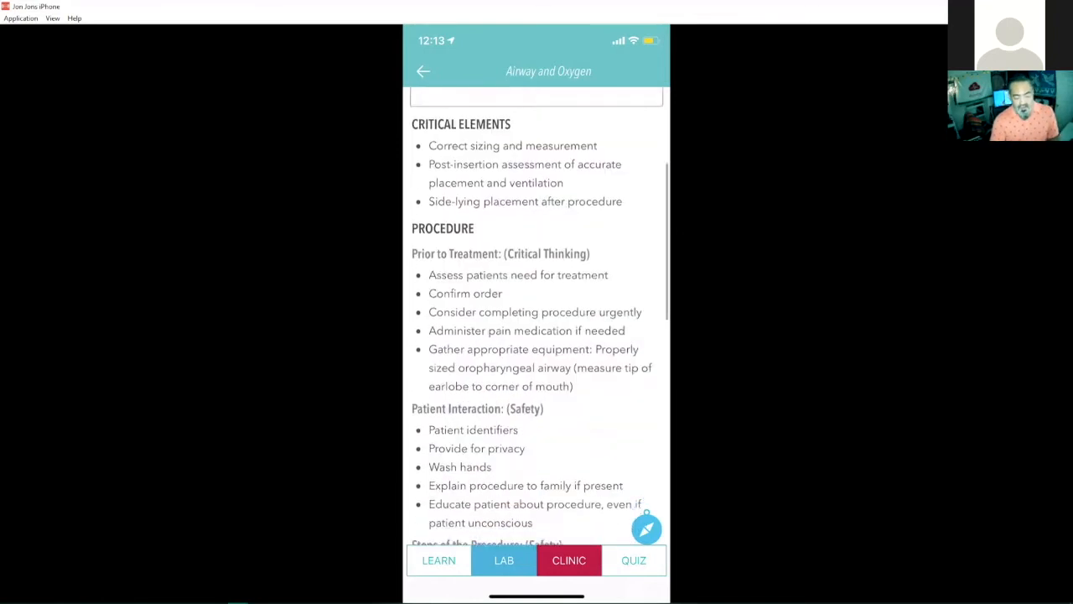
scroll(down, 3)
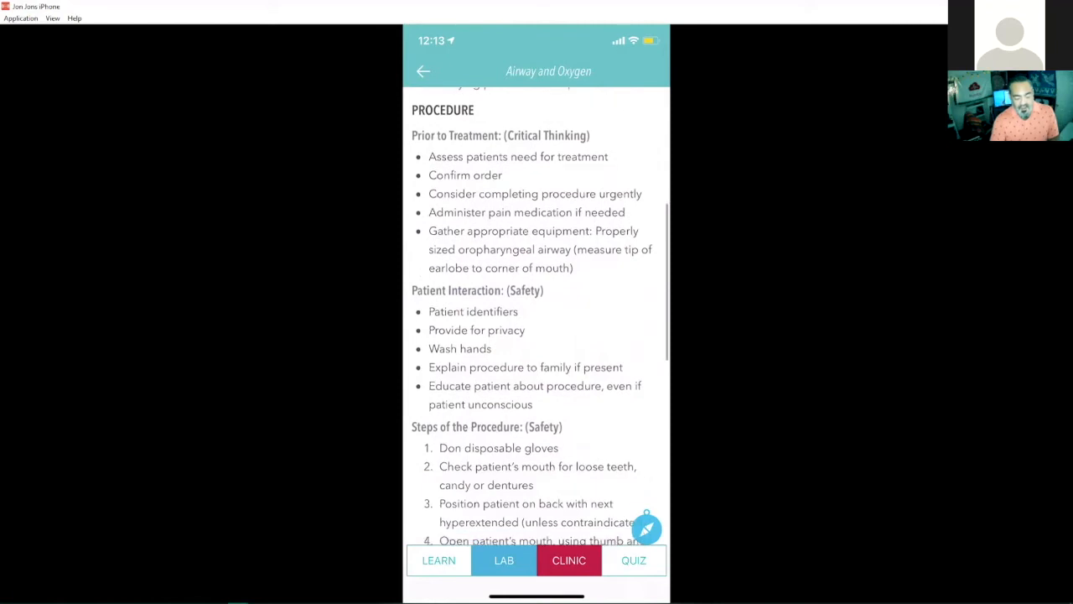
scroll(down, 3)
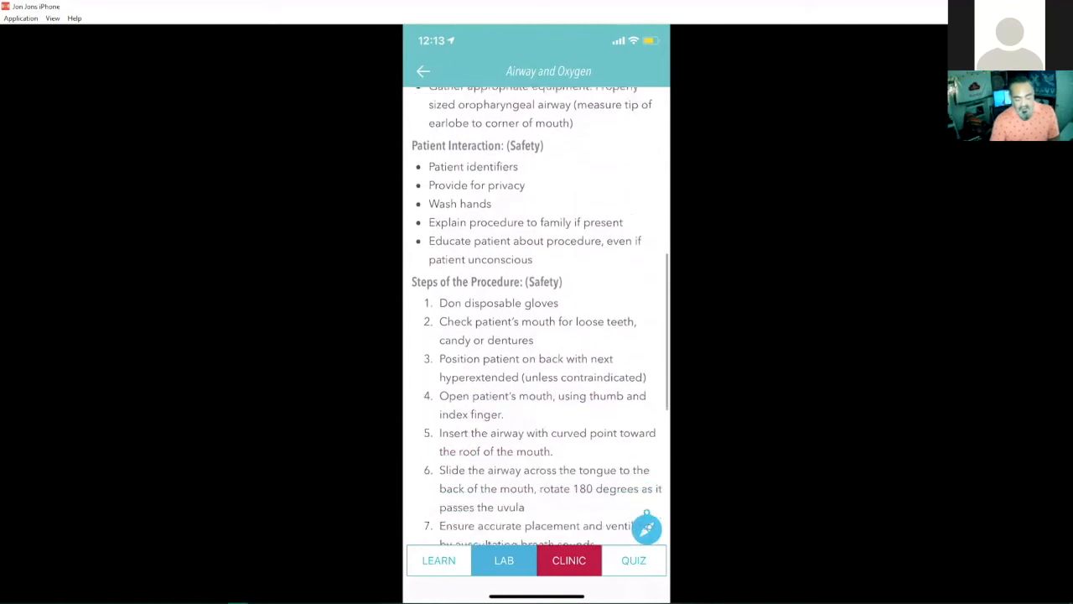
scroll(down, 3)
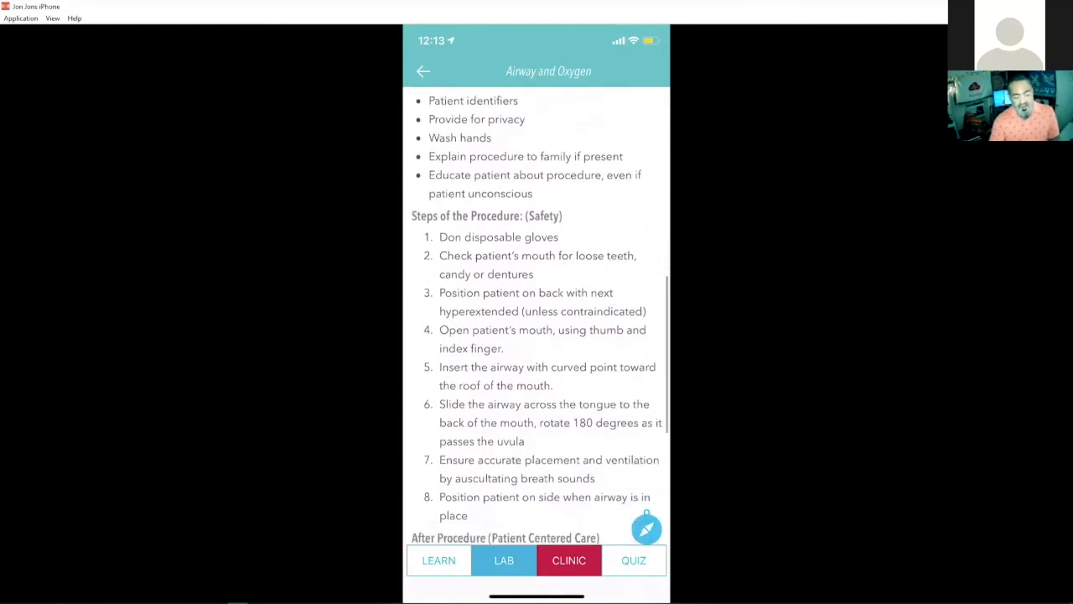
scroll(down, 3)
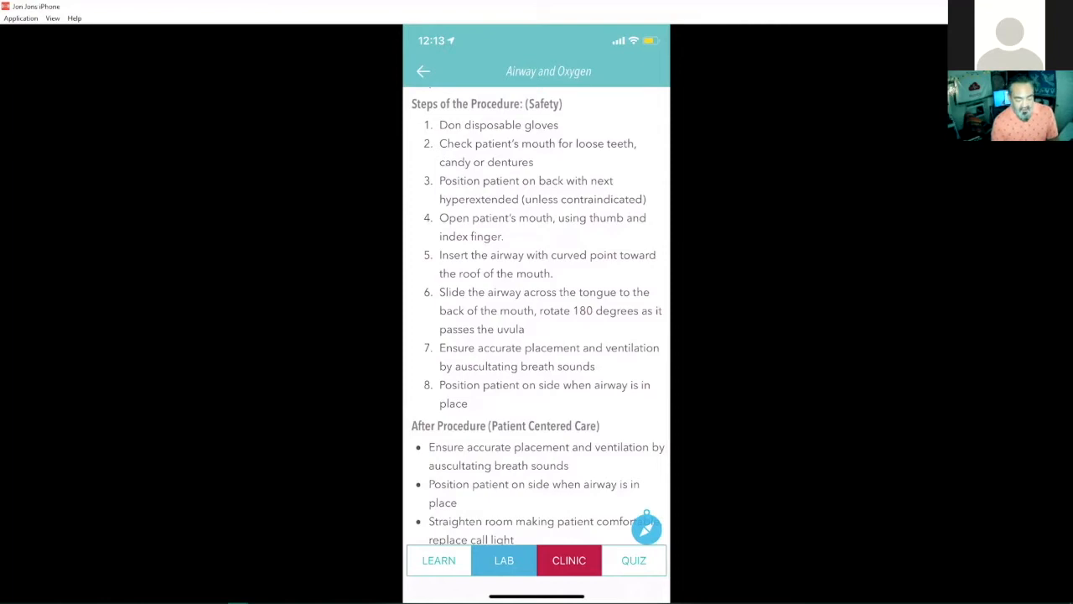
scroll(down, 3)
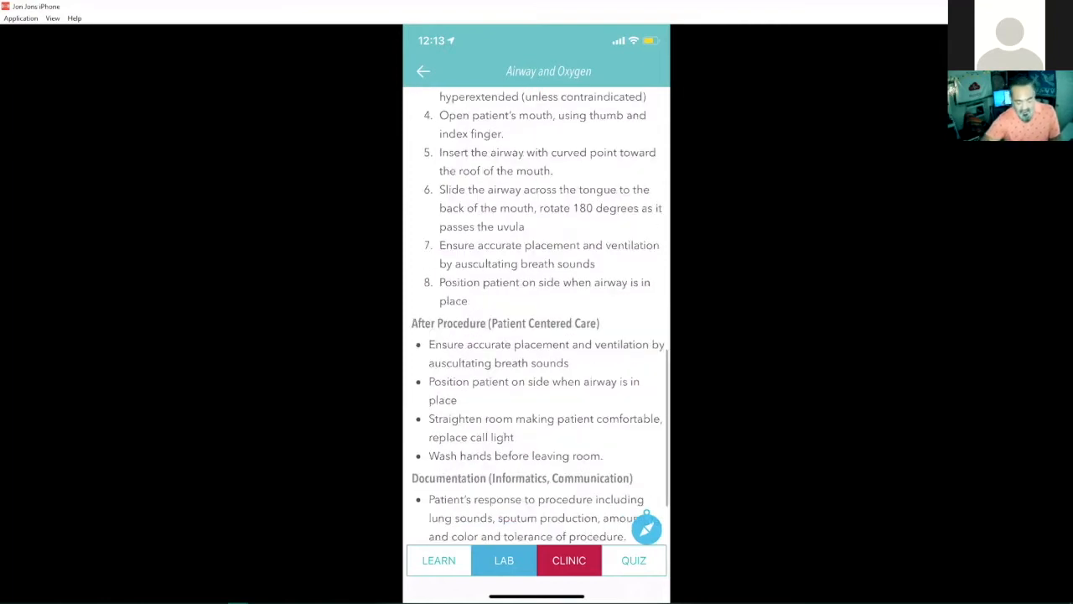
scroll(down, 3)
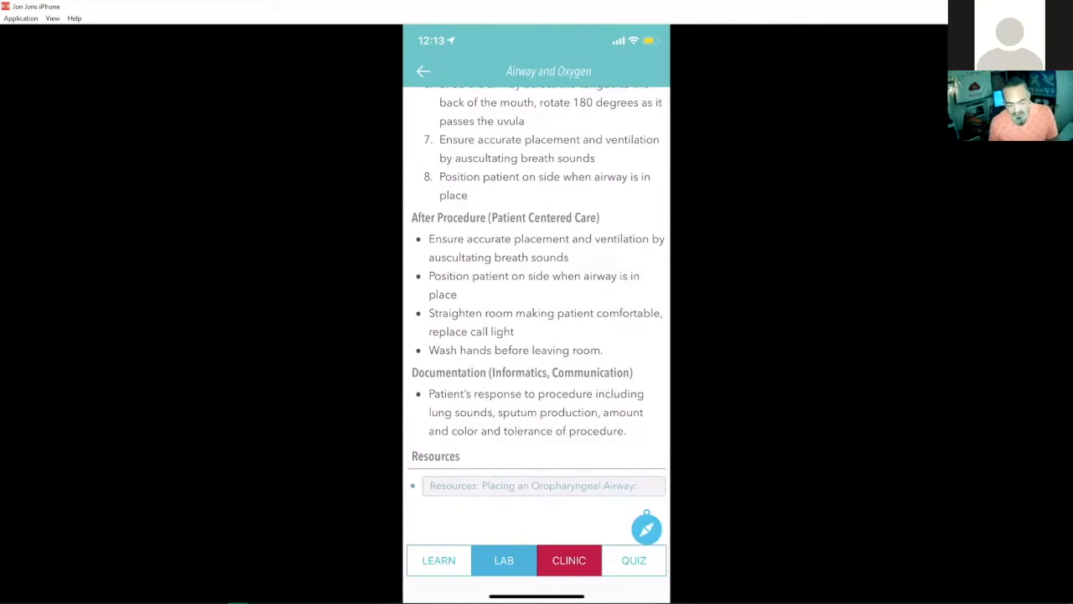
mouse_move(763, 192)
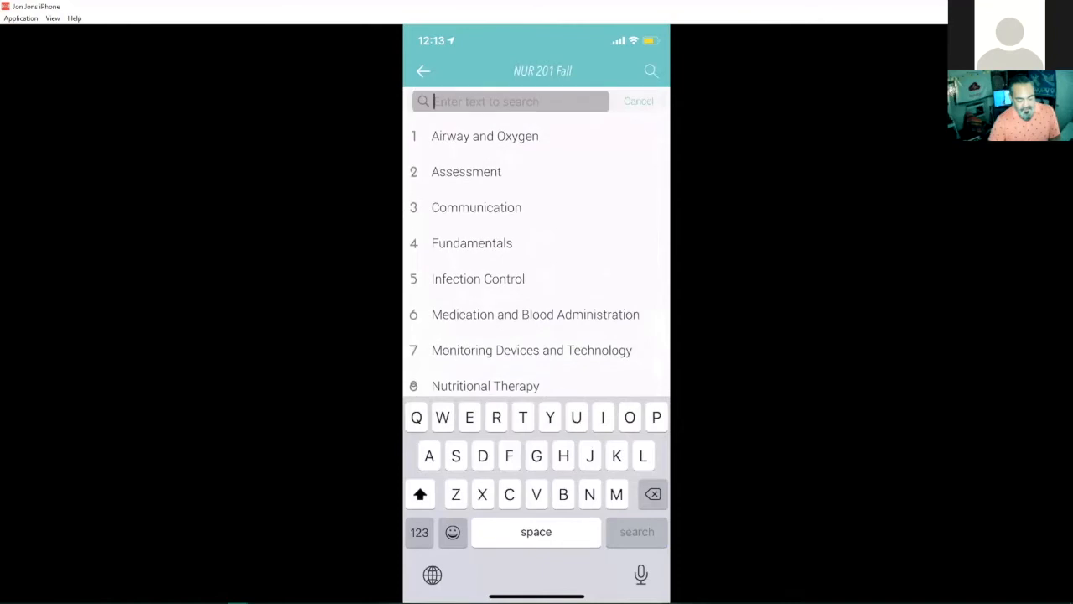
Expand Teaching, open Admission with prerequisites shown, and read through its criteria and steps.
click(638, 101)
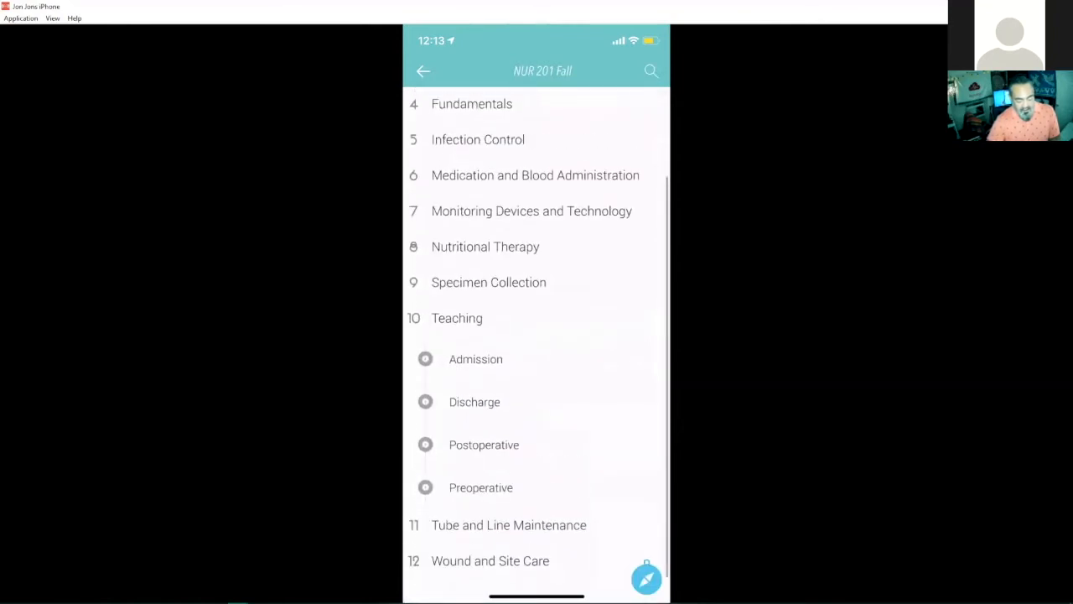
click(475, 359)
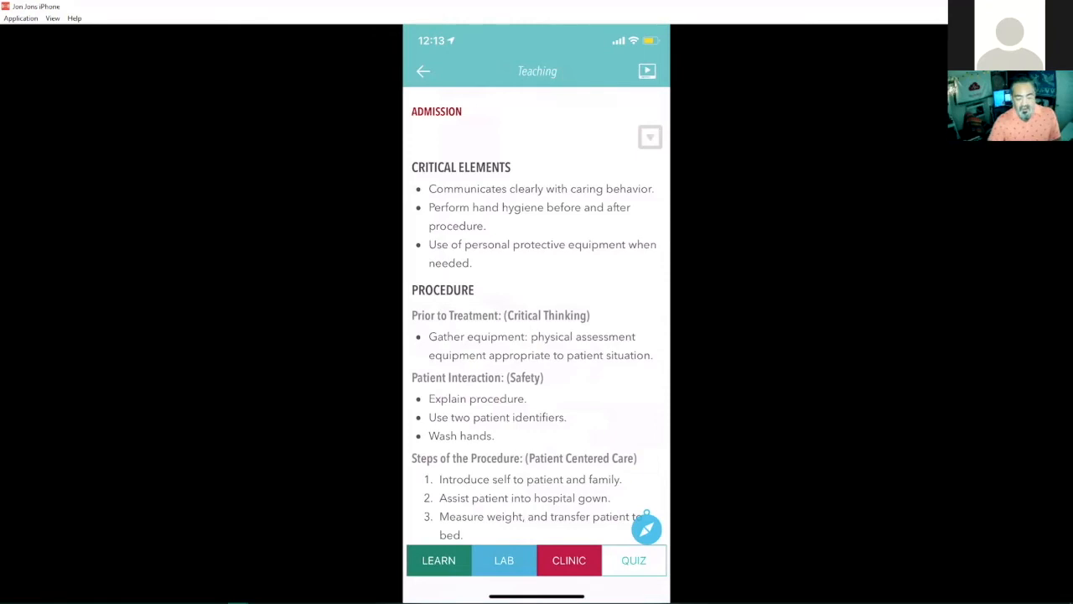
click(650, 136)
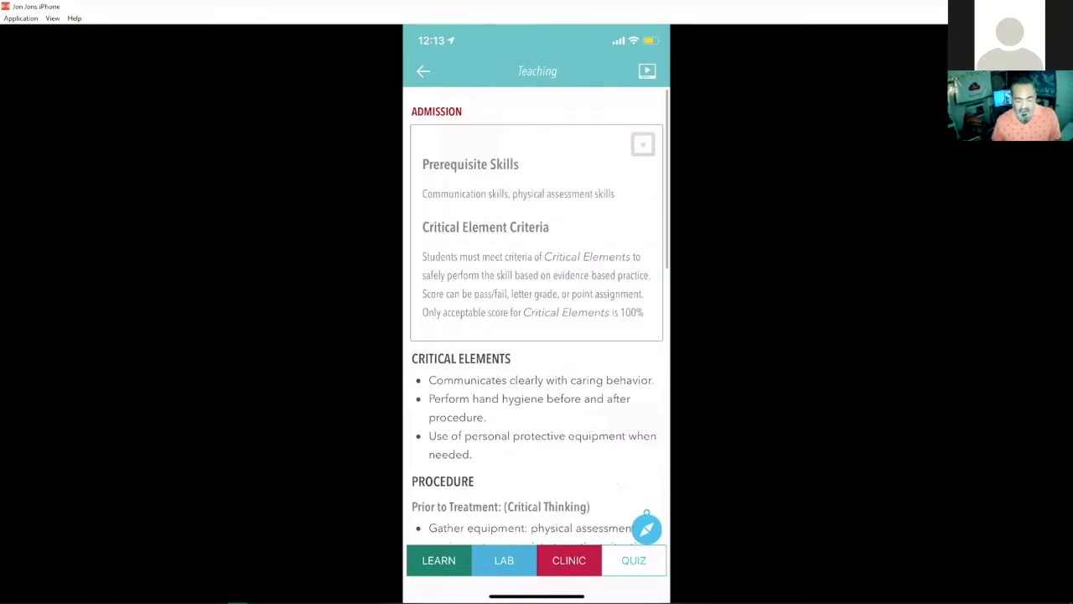
scroll(down, 3)
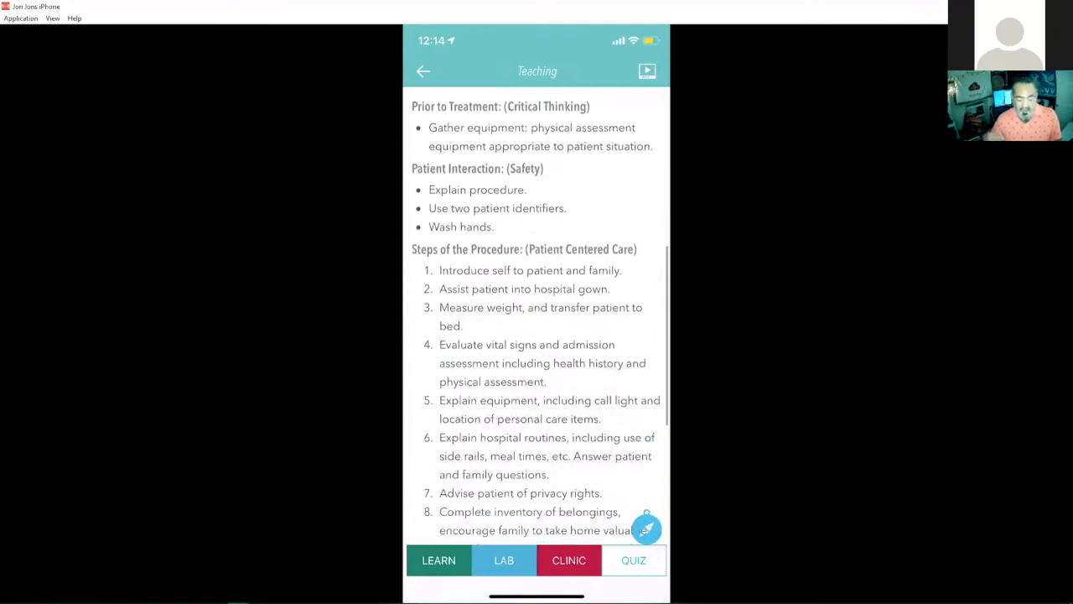
scroll(down, 3)
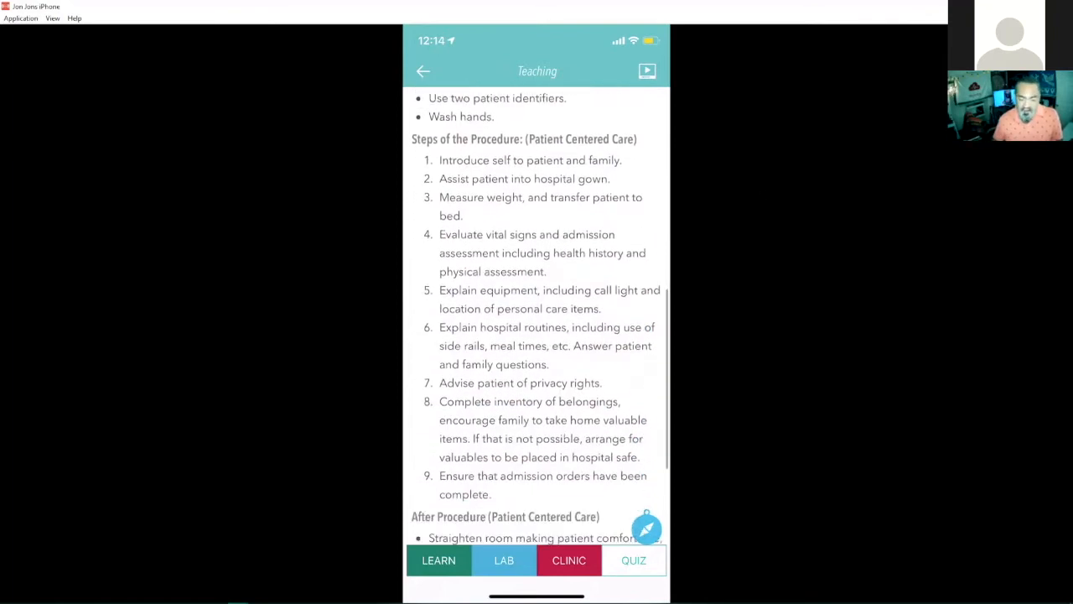
scroll(down, 3)
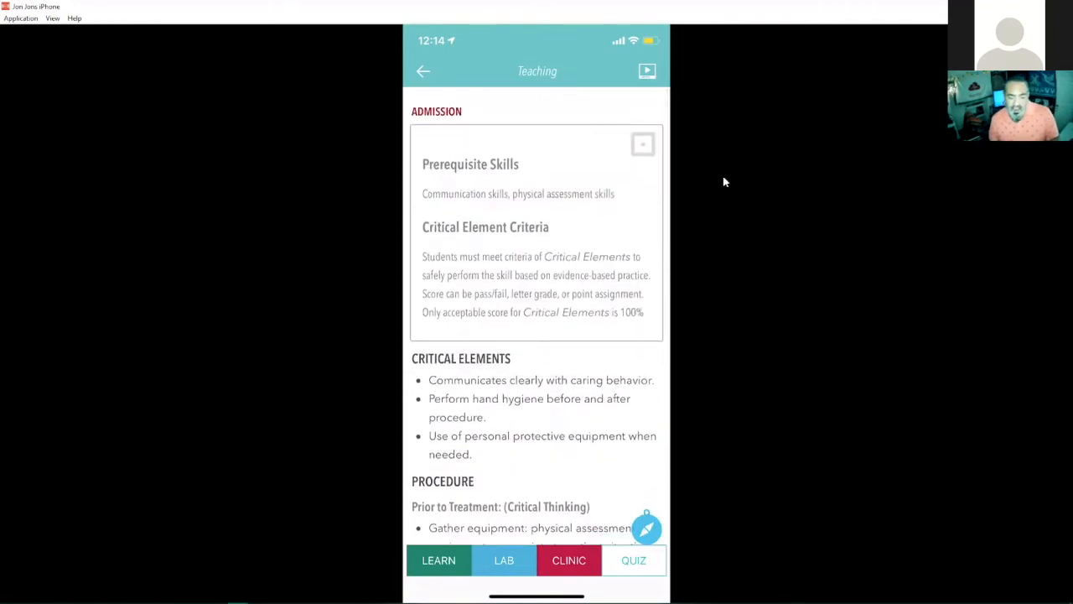
mouse_move(696, 84)
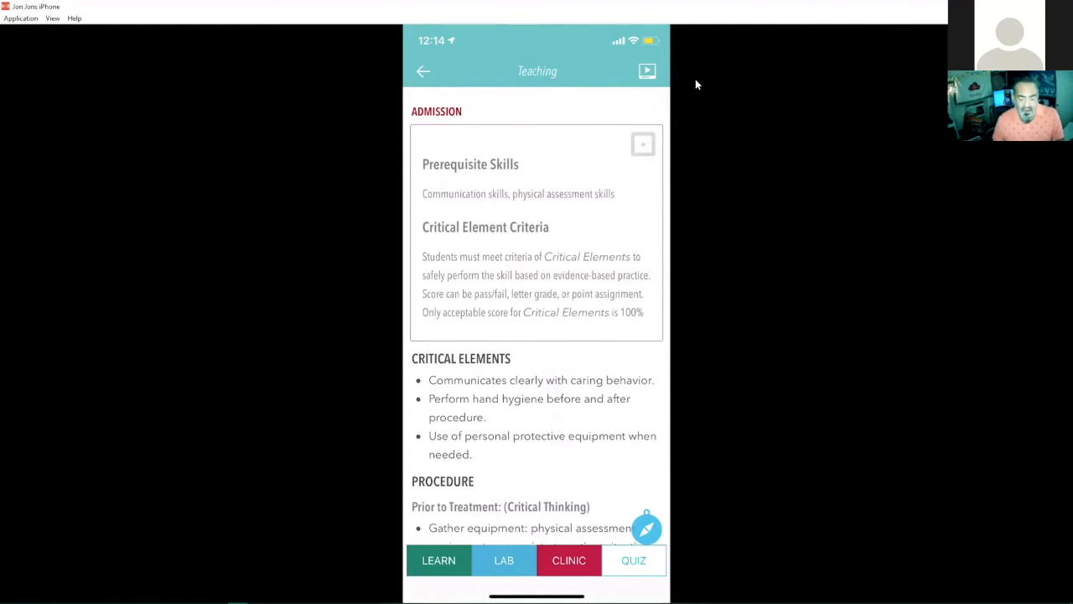
mouse_move(721, 74)
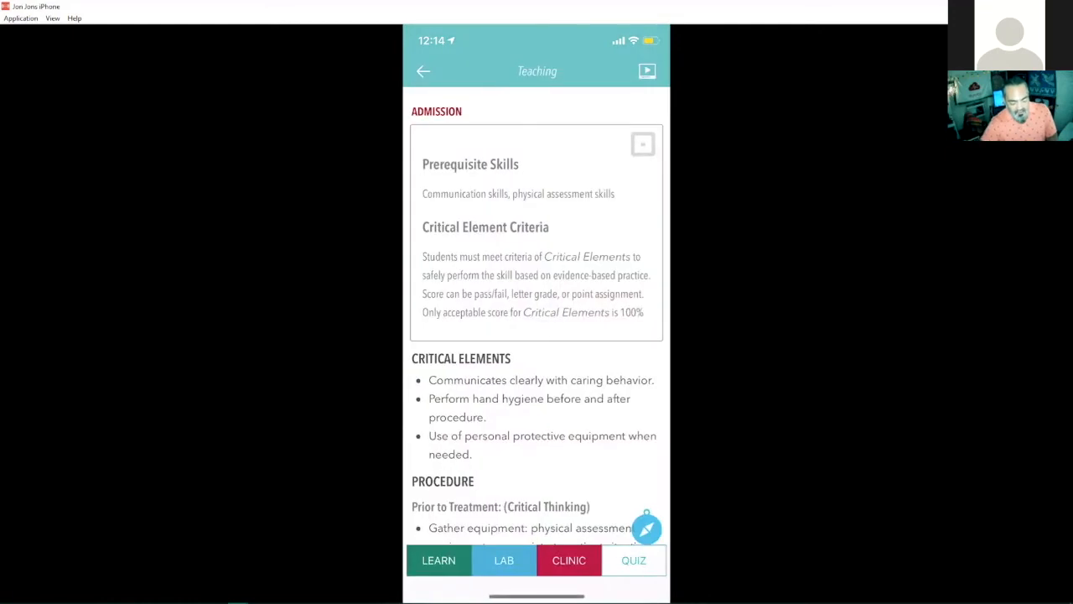
Continue reading the Admission skill's critical elements and procedure.
scroll(down, 3)
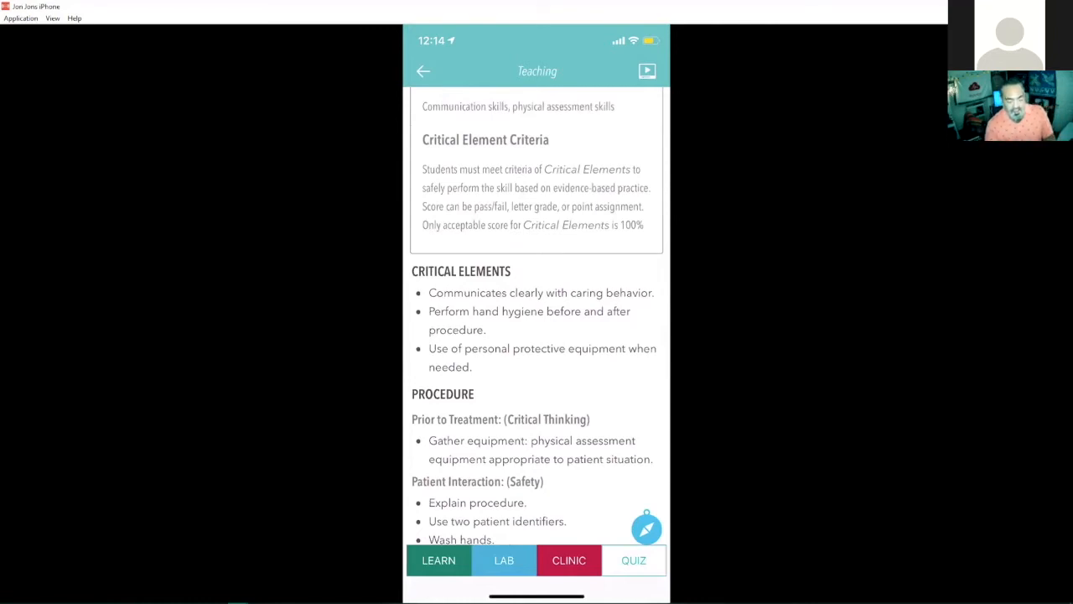
mouse_move(553, 261)
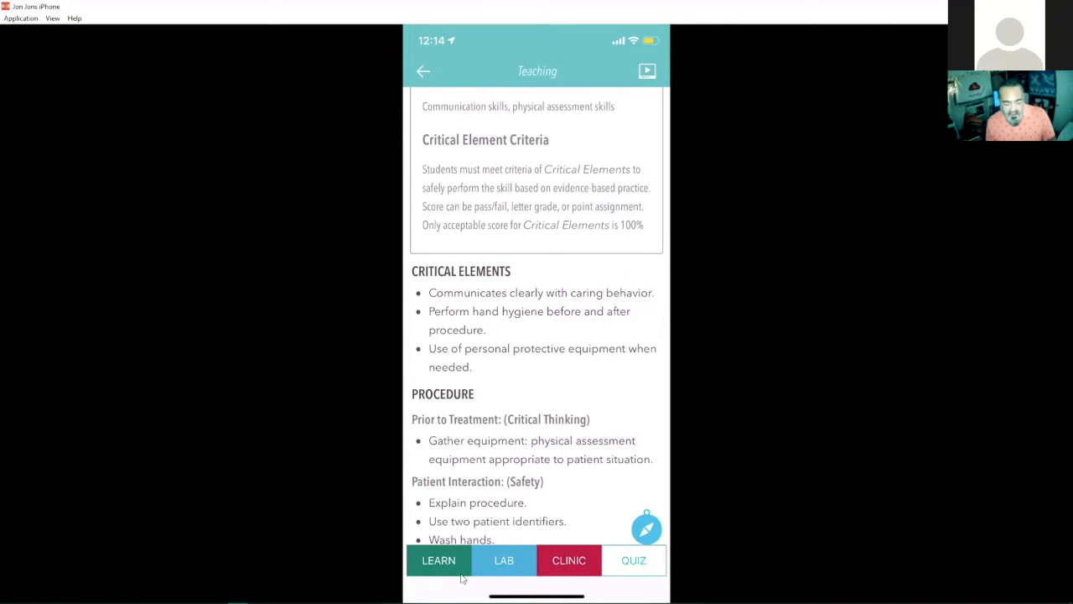
mouse_move(703, 558)
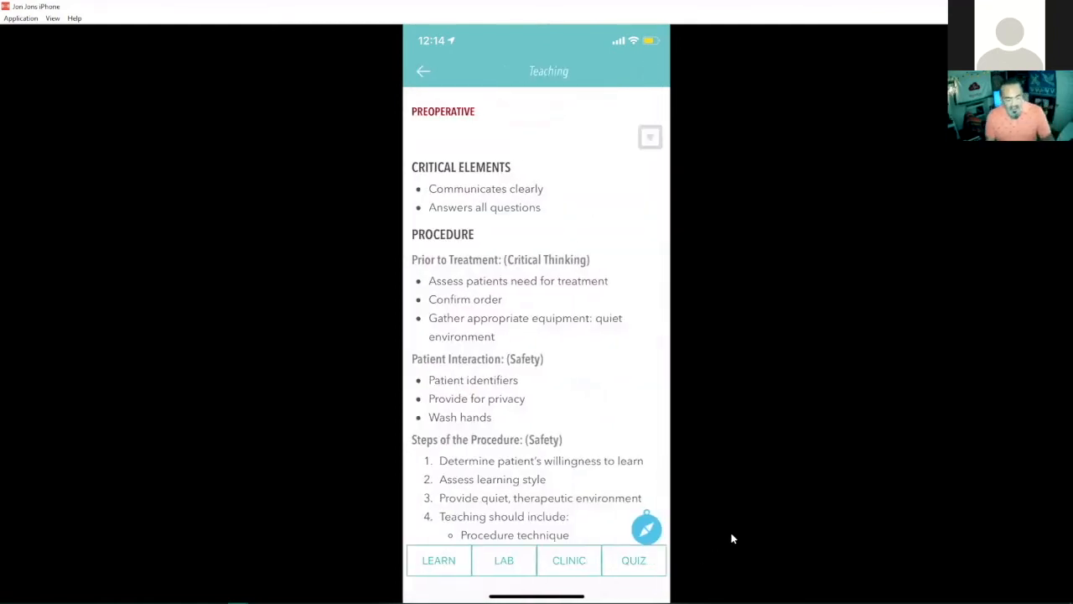
mouse_move(817, 516)
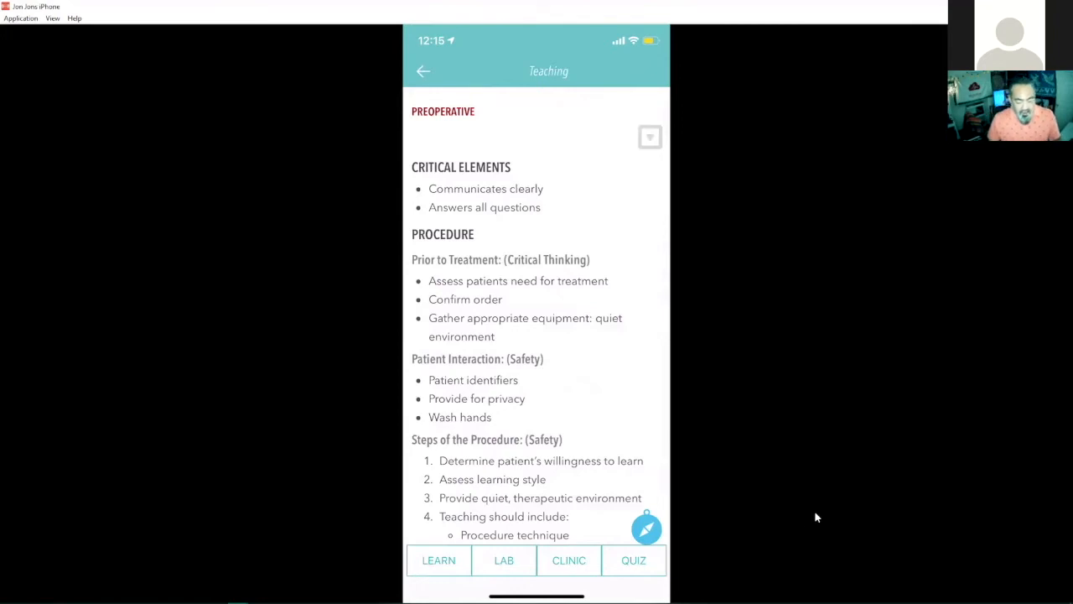
Answer 'YES!' to the Learn self-assessment for Preoperative and return to the skill.
click(438, 560)
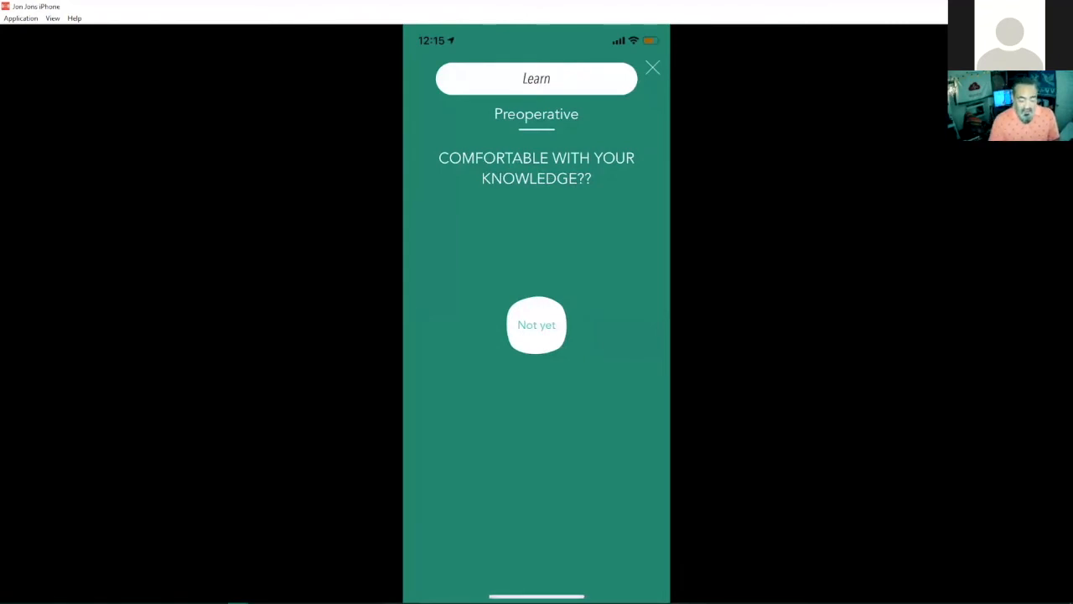
click(536, 324)
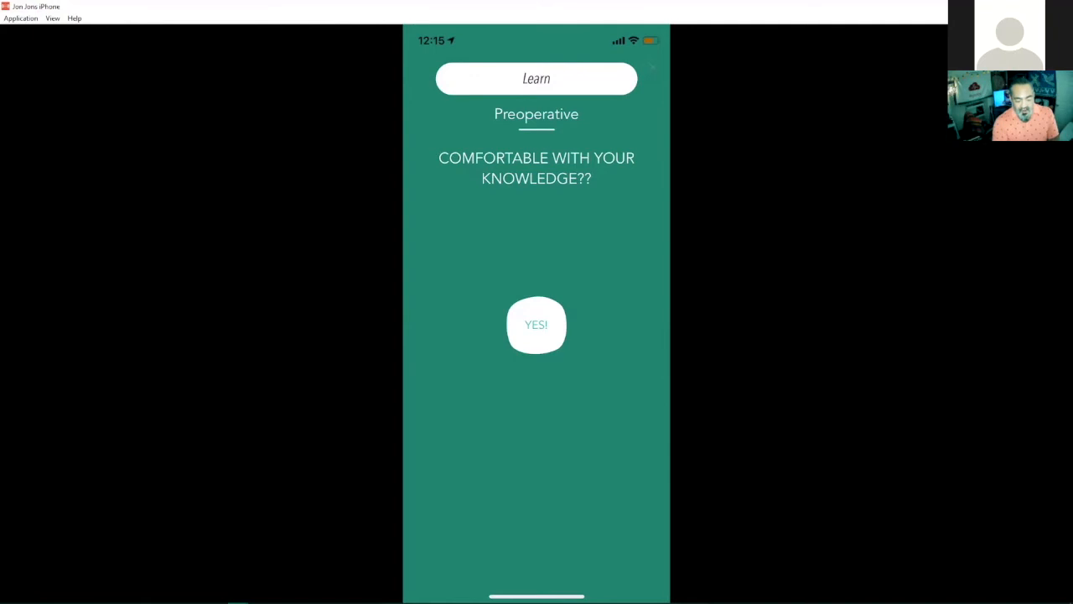
click(537, 325)
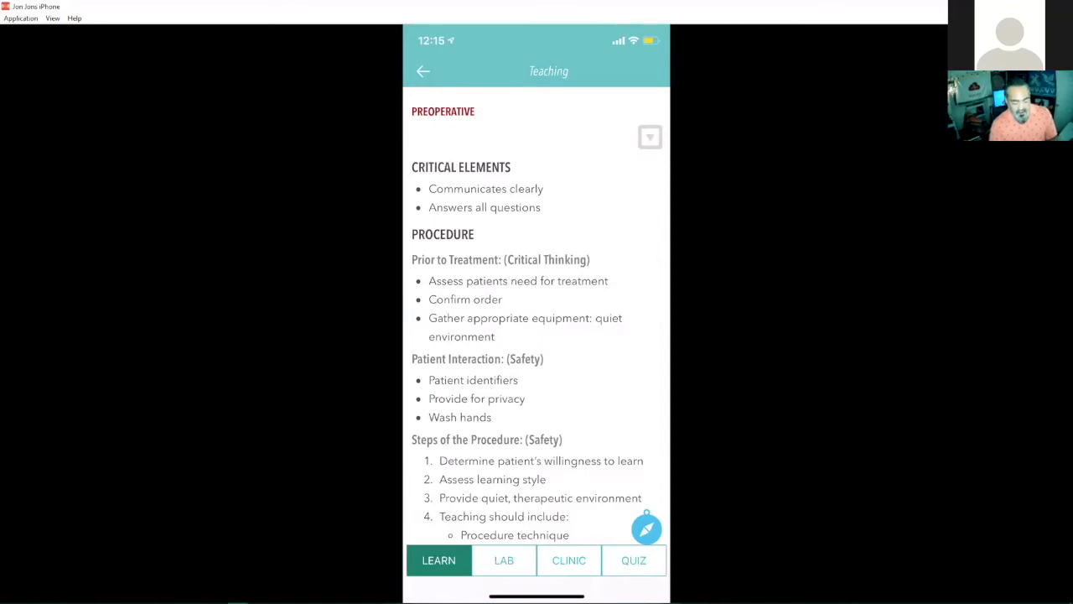
Record one Lab practice for Preoperative and continue to the add-notes prompt.
click(504, 560)
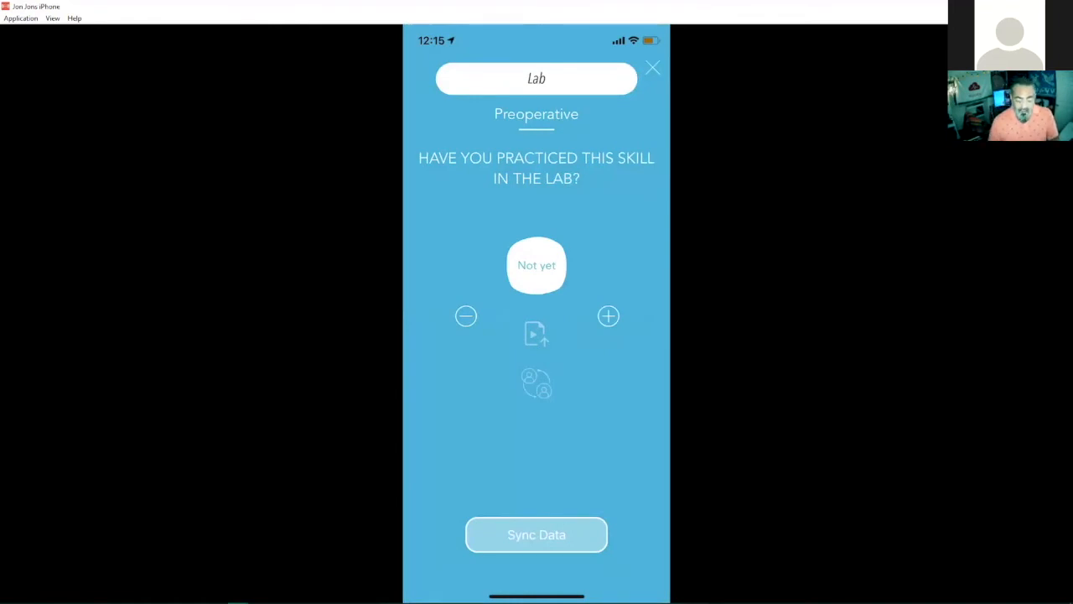
click(608, 316)
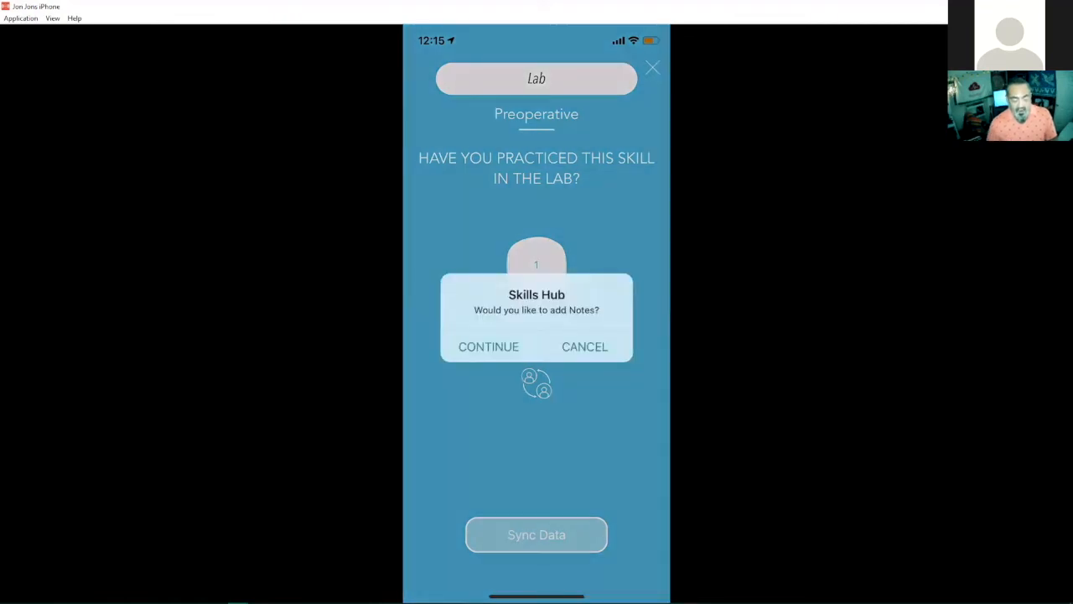
click(488, 347)
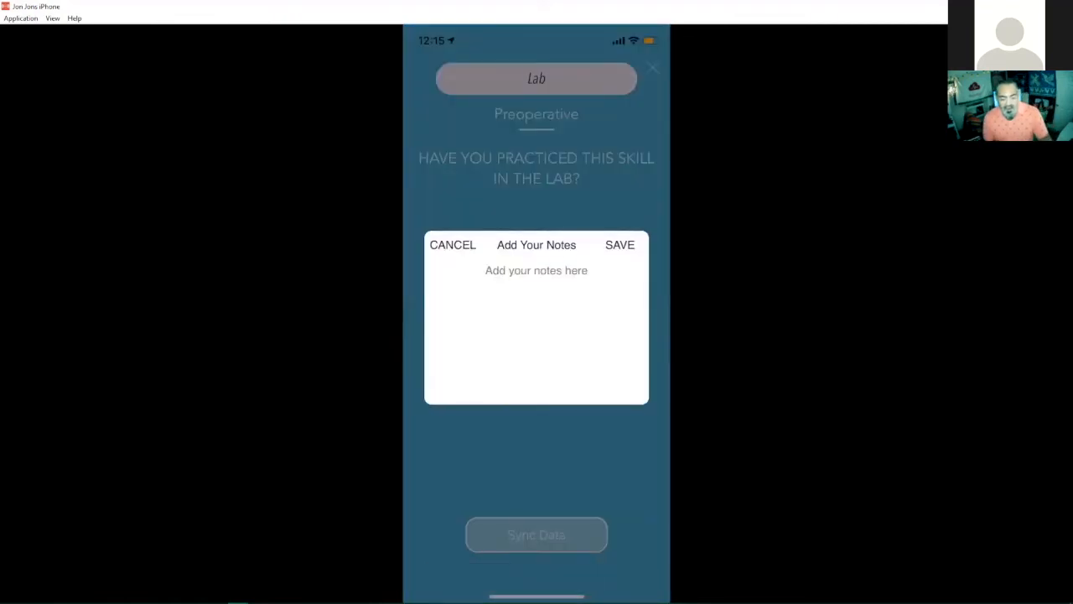
Dismiss the Add Your Notes sheet, leaving the Lab practice count at 2.
click(535, 270)
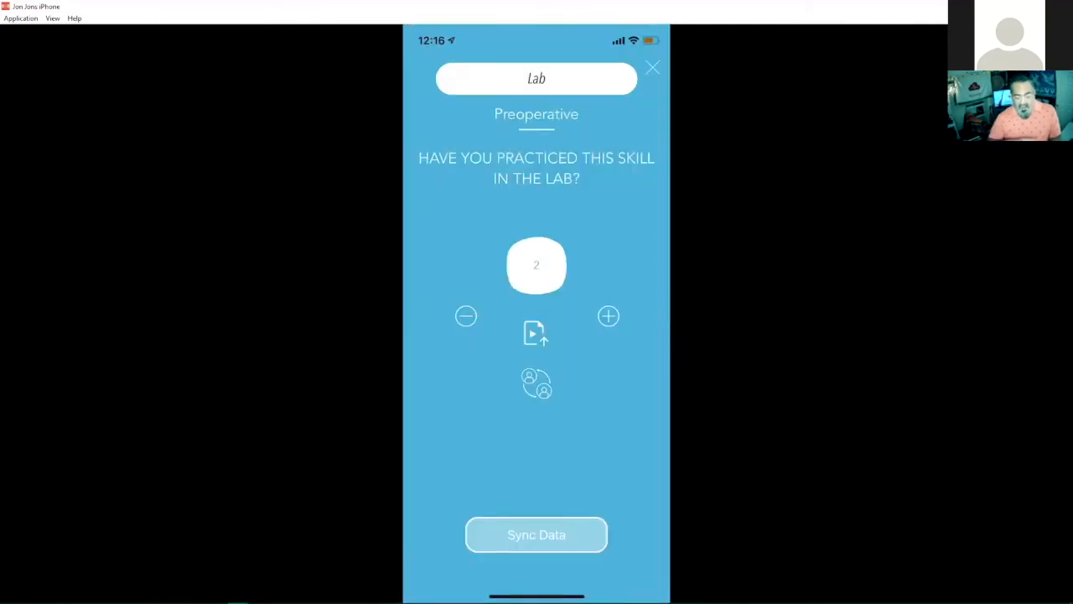
mouse_move(538, 236)
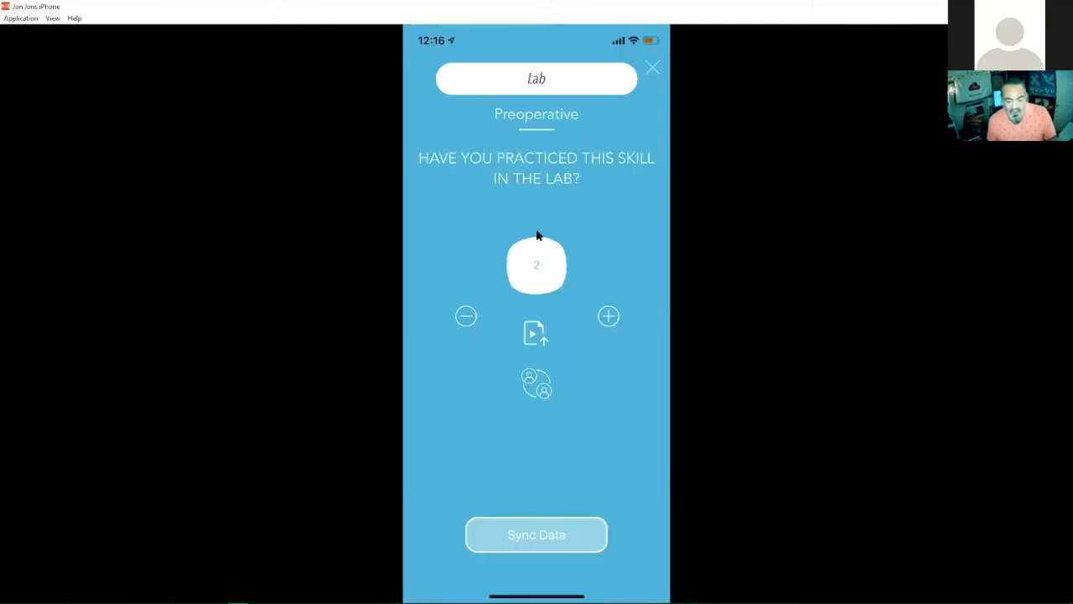
mouse_move(618, 251)
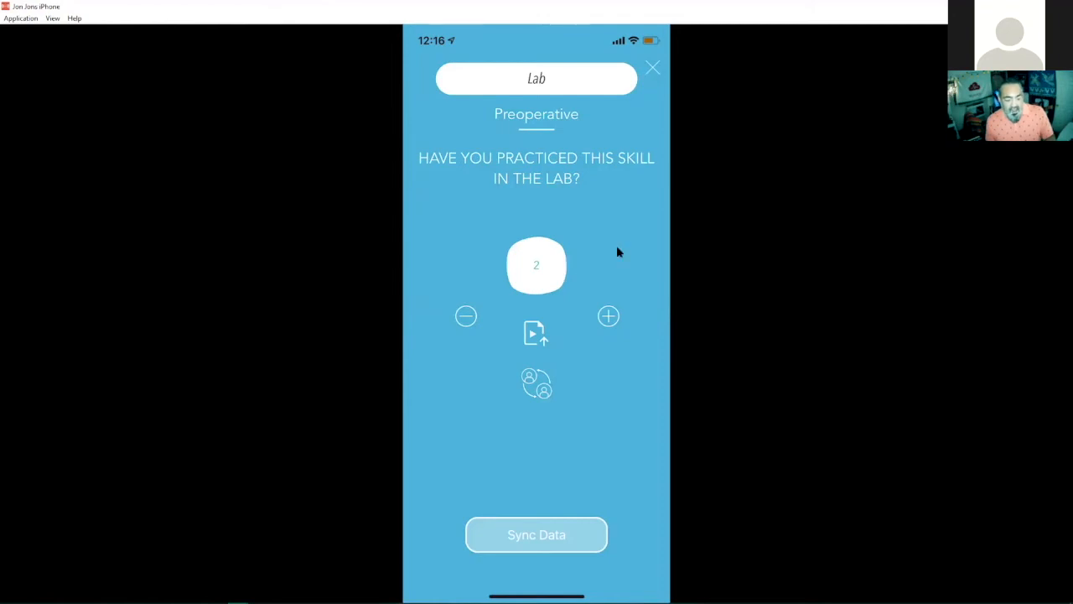
mouse_move(714, 71)
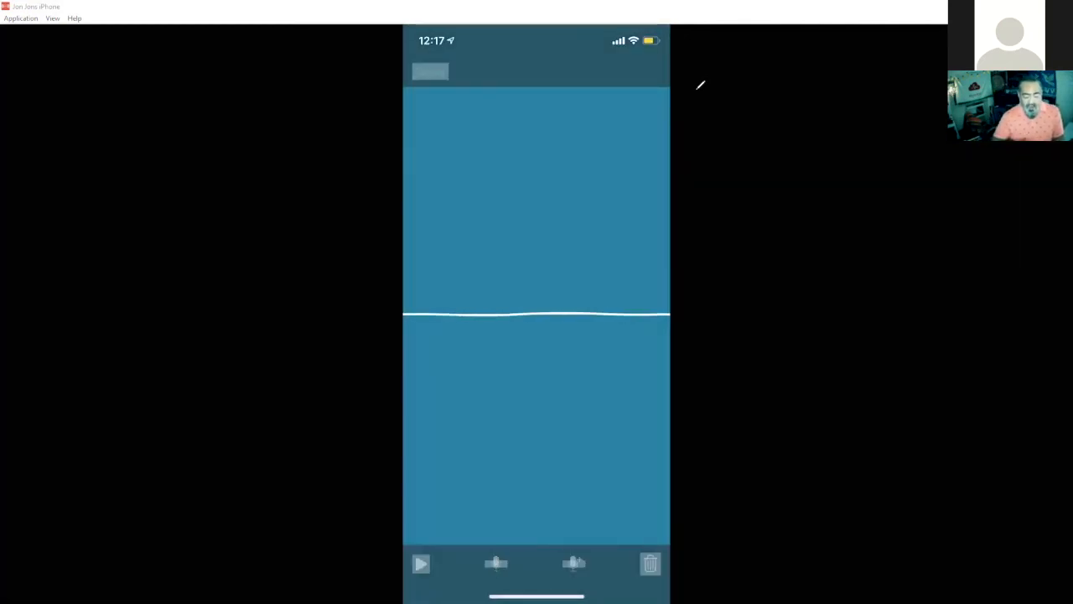
Close the audio recorder to return to the Preoperative teaching page.
click(495, 562)
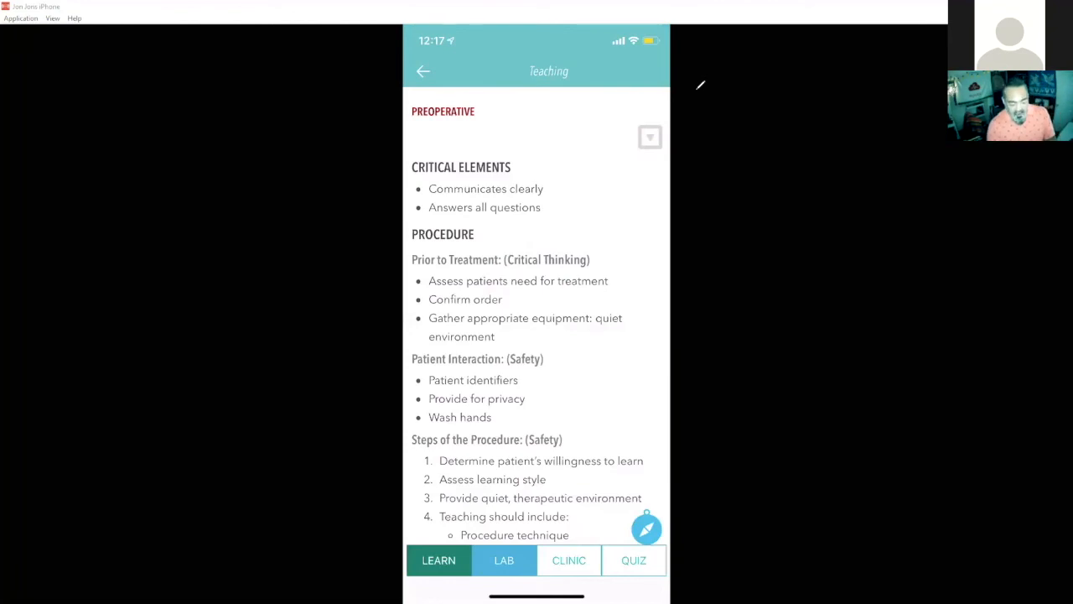
Record a Clinic practice for the Preoperative skill.
click(568, 560)
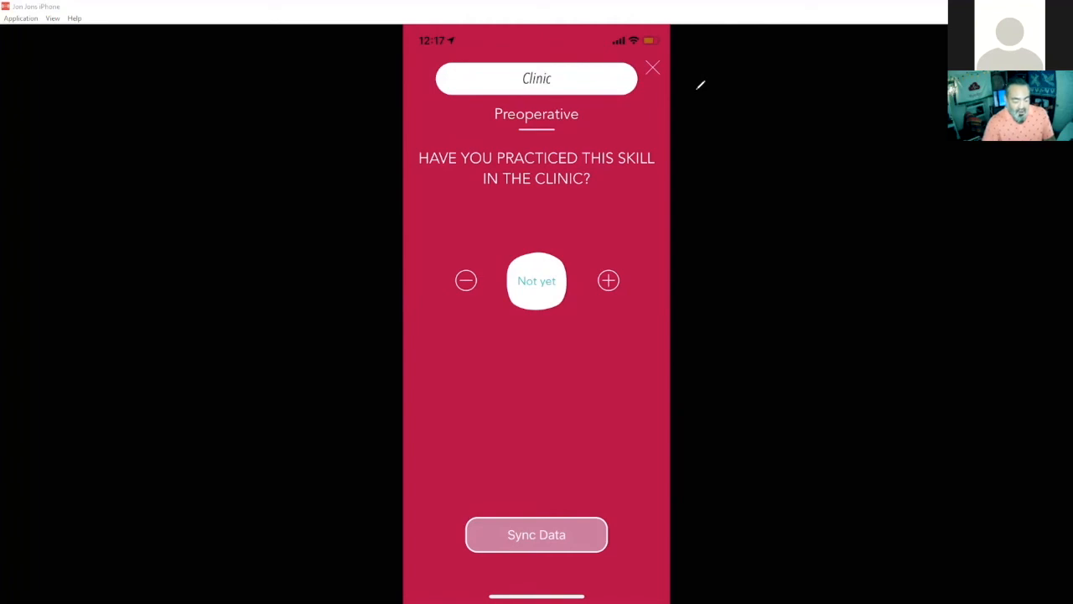
click(607, 280)
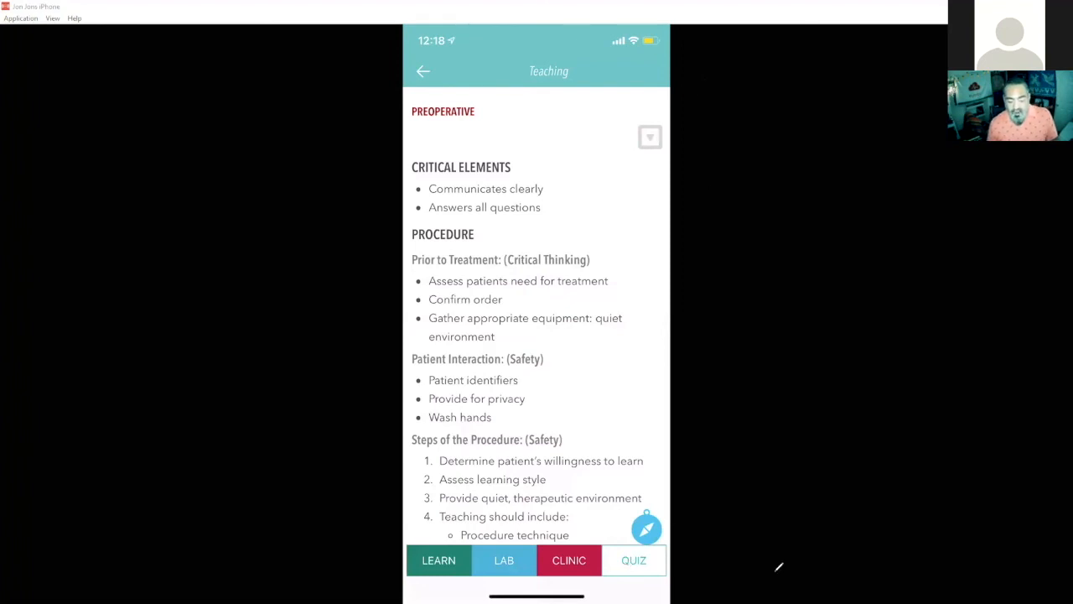
mouse_move(792, 562)
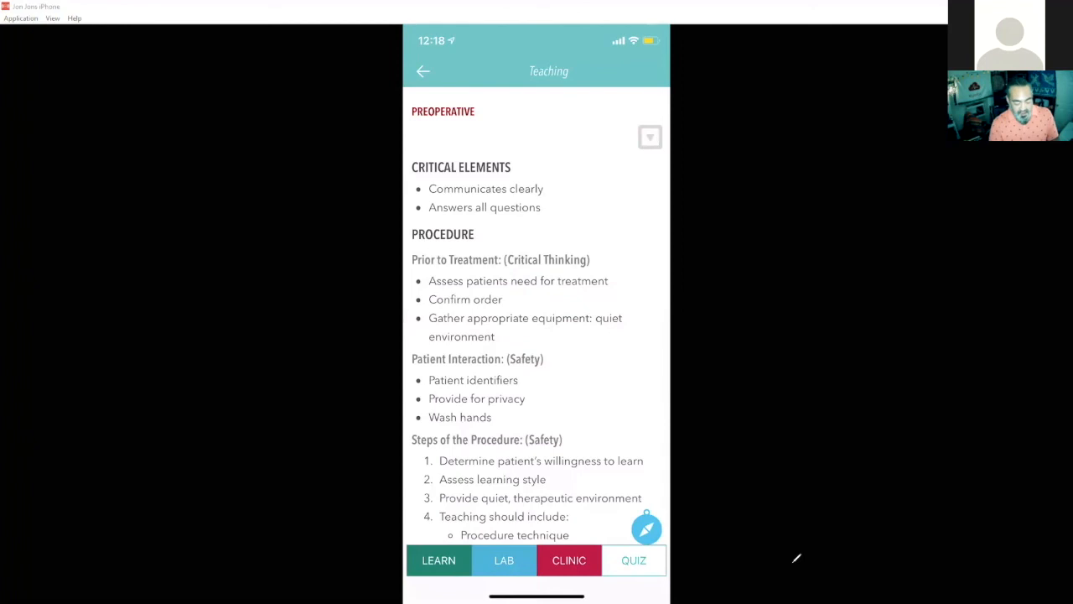
Start the Preoperative quiz, answer question 1 TRUE with rationale, and advance to question 2.
click(633, 560)
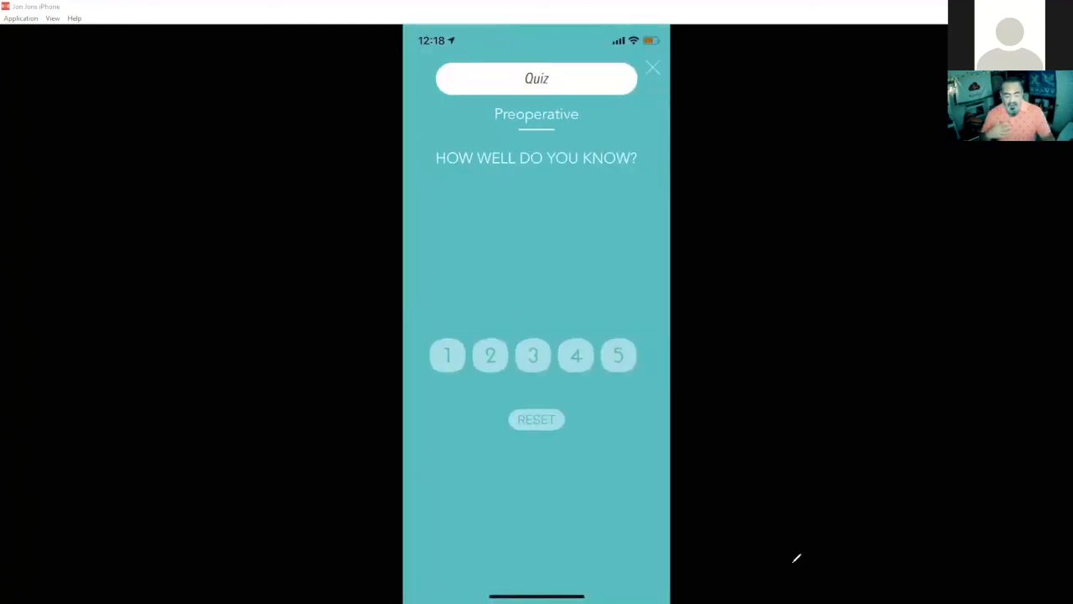
click(447, 355)
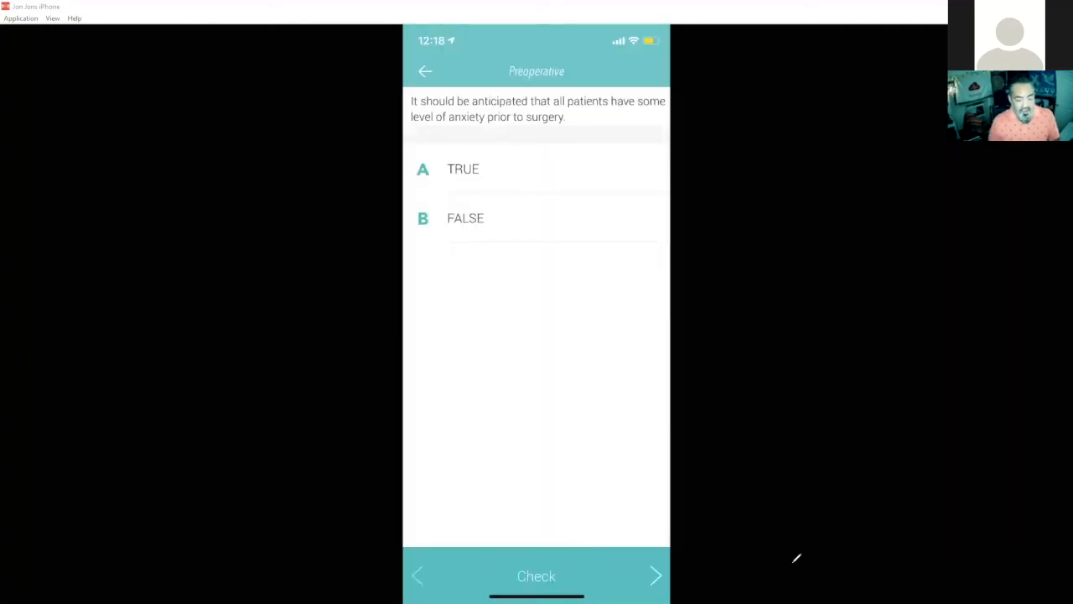
mouse_move(747, 77)
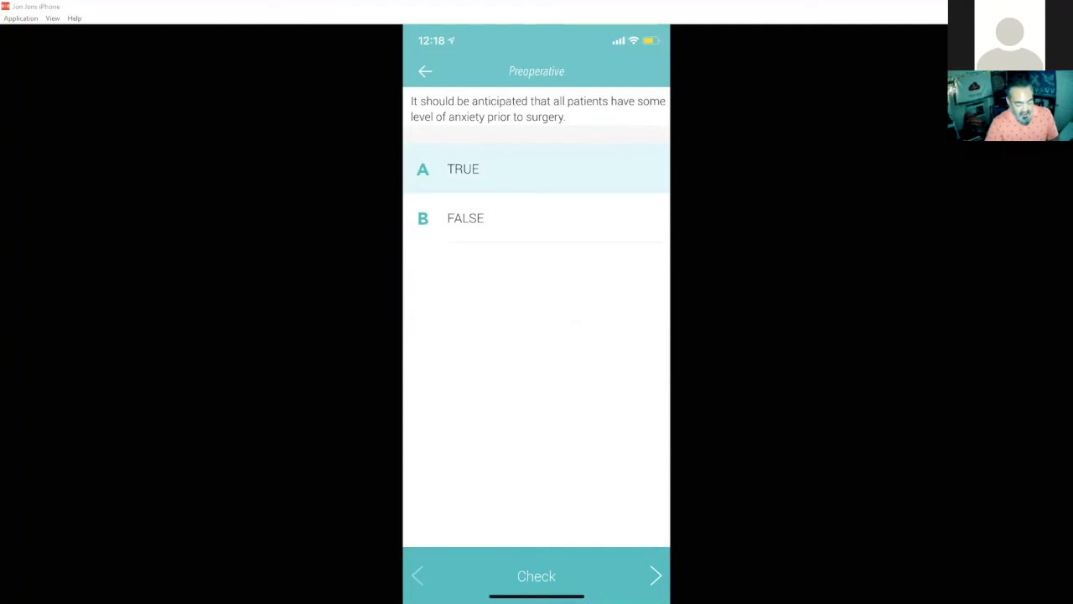
click(536, 576)
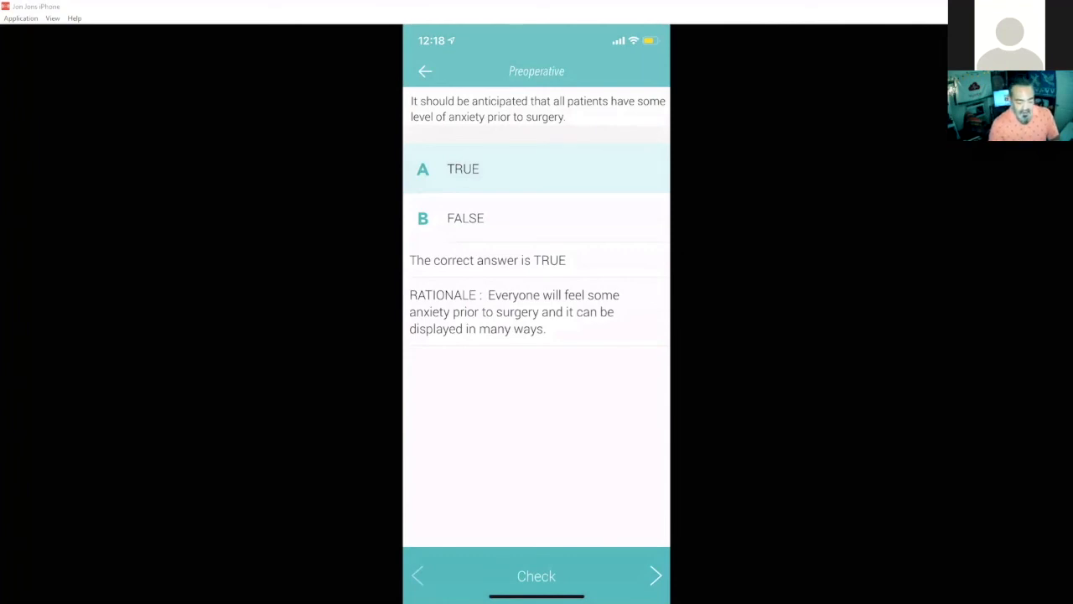
click(655, 575)
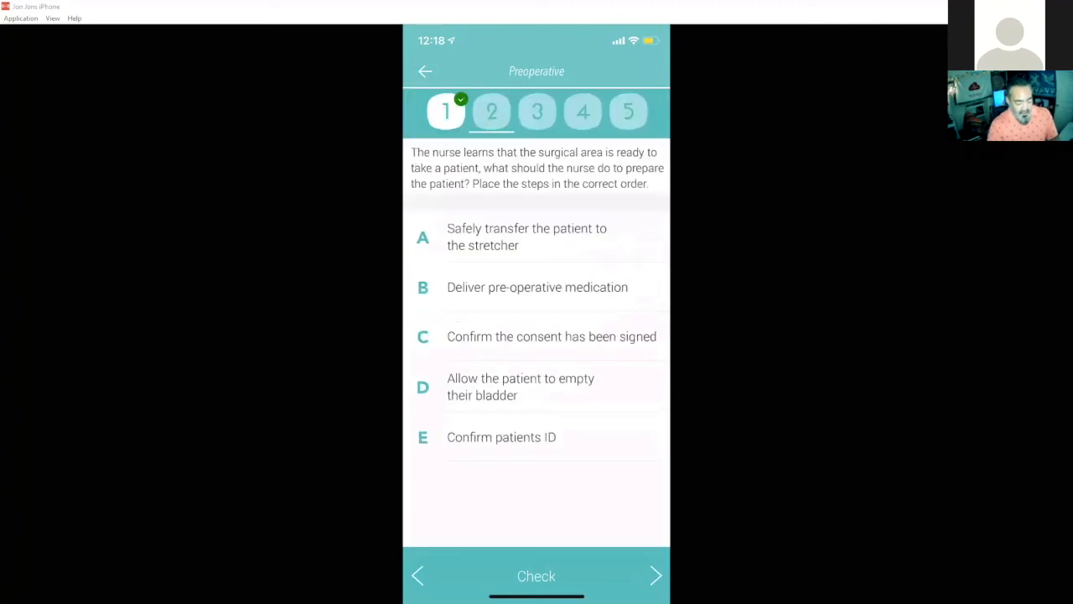
Reach the preoperative teaching question, check the NPO status answer as incorrect, and try again.
click(656, 575)
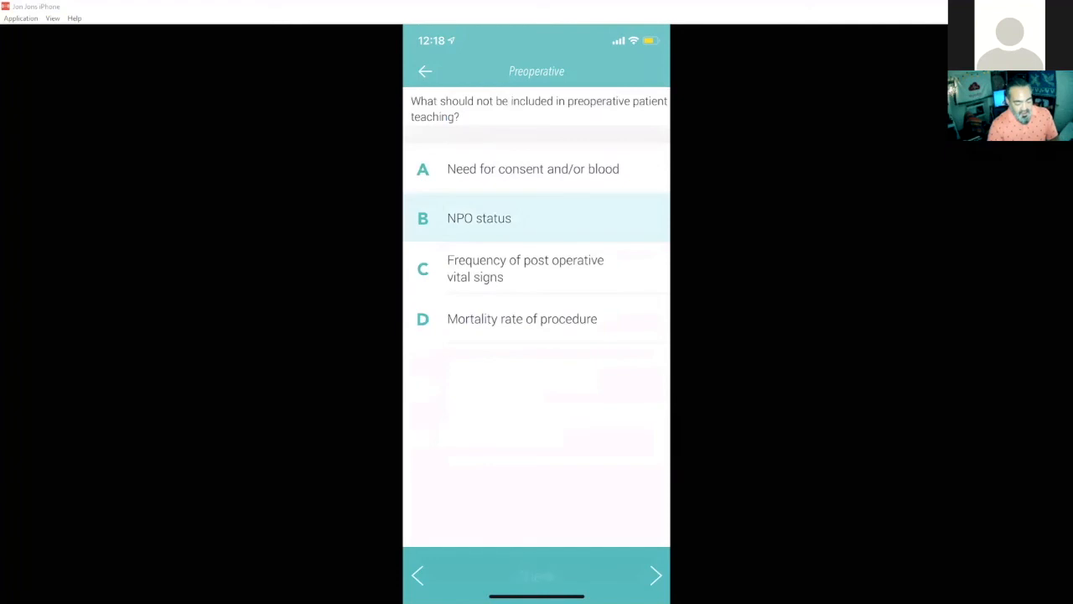
click(535, 575)
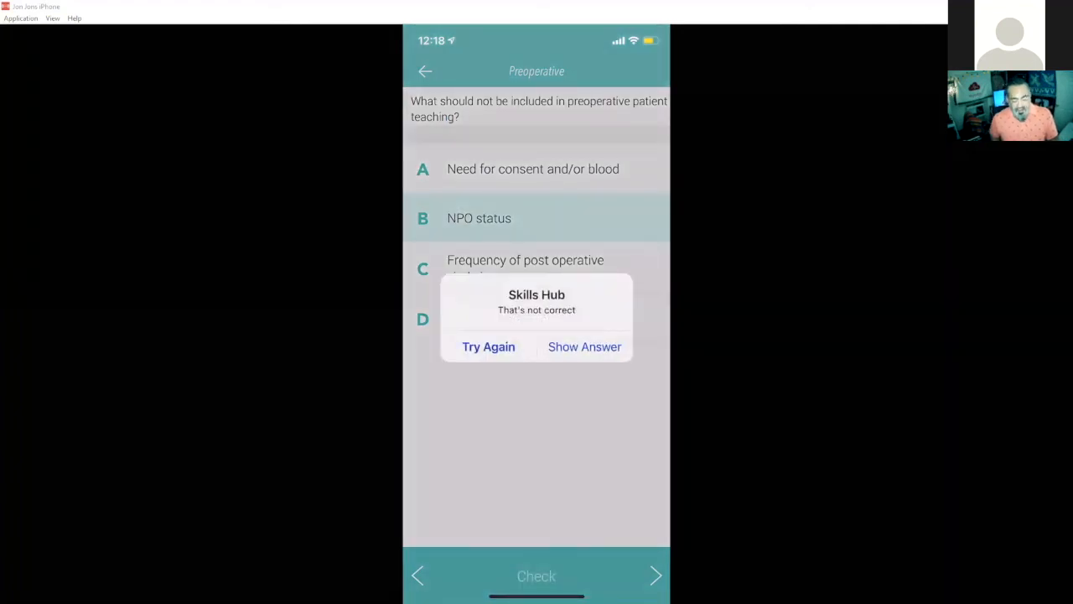
click(488, 346)
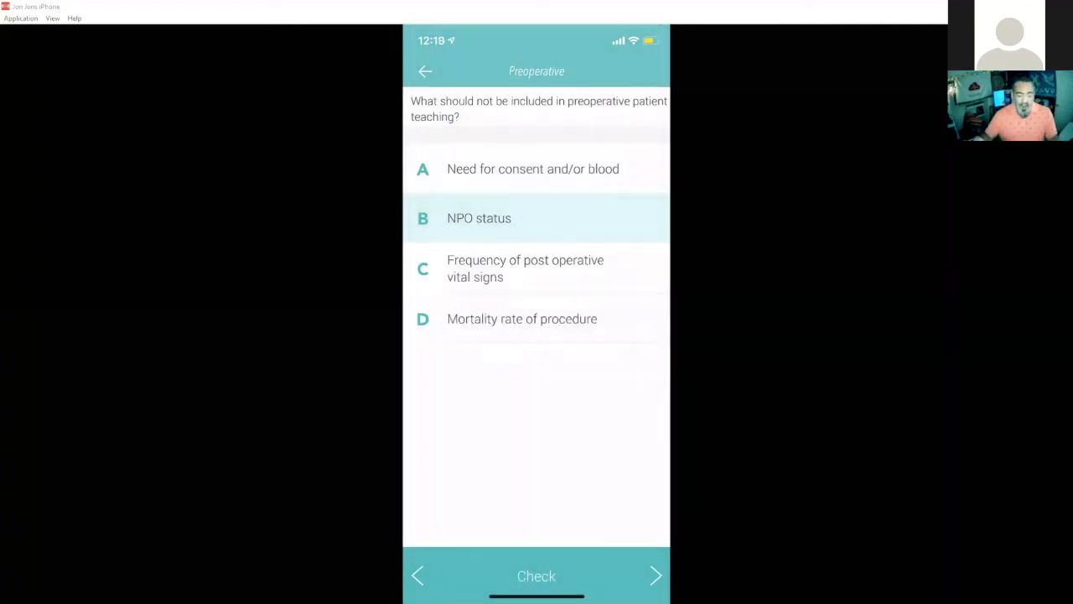
Check post operative vital signs as incorrect, then reveal correct answer D, mortality rate, with rationale.
click(536, 269)
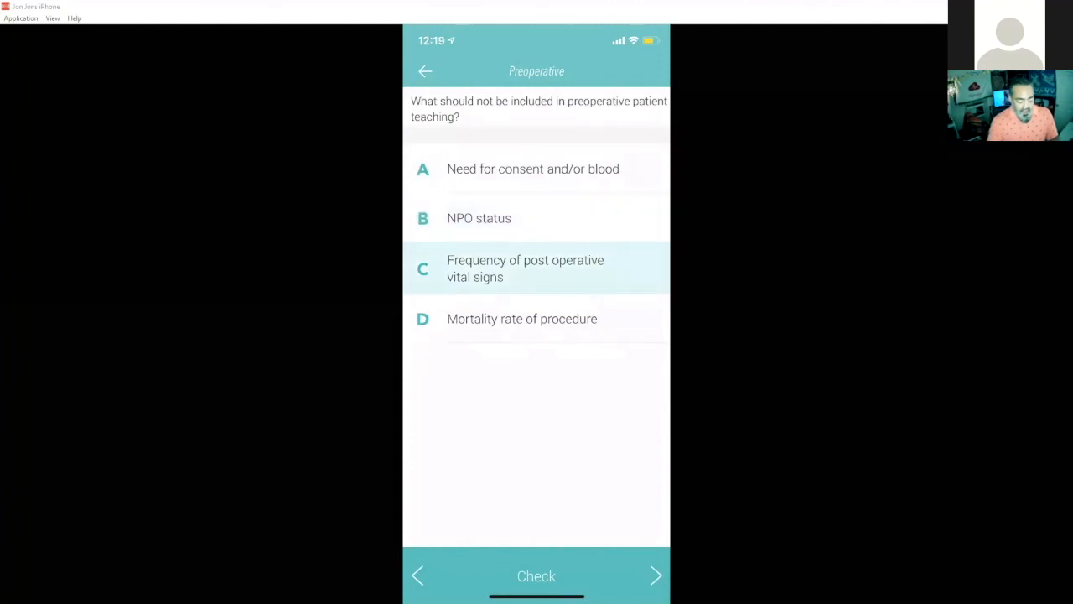
click(536, 575)
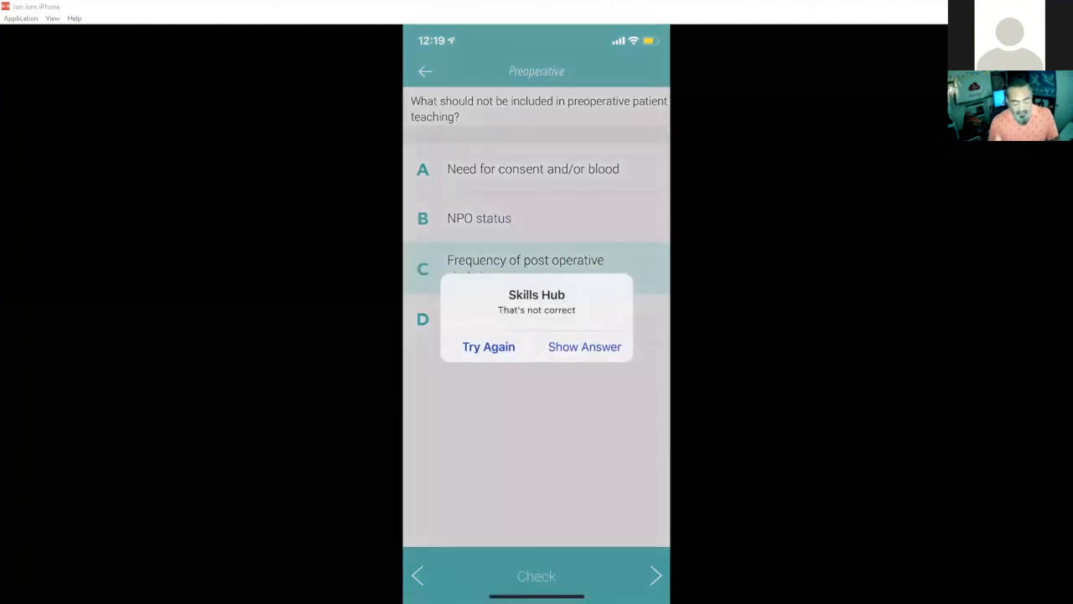
click(585, 346)
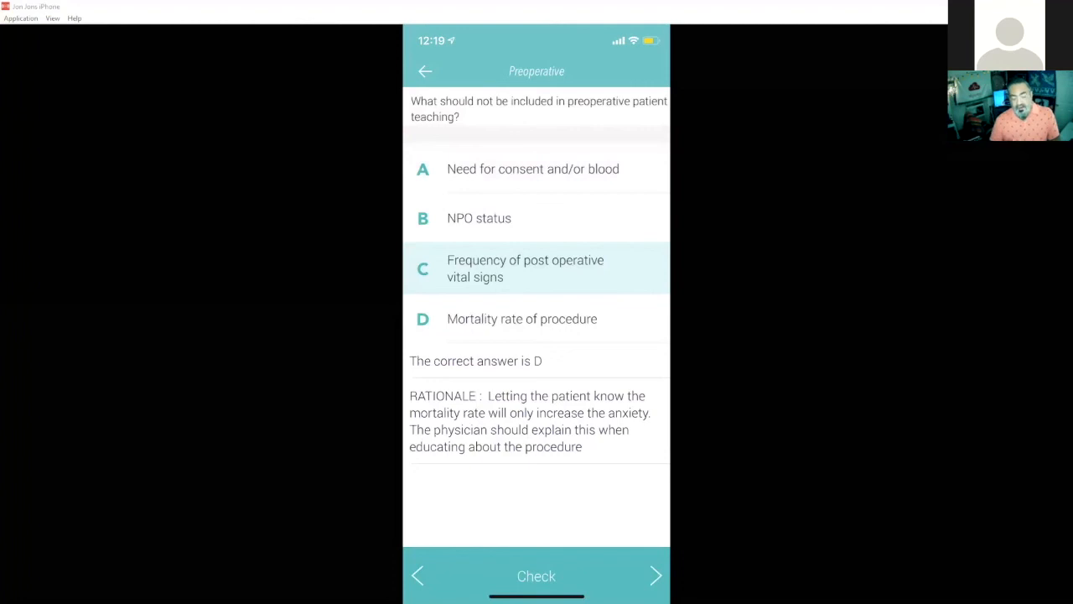